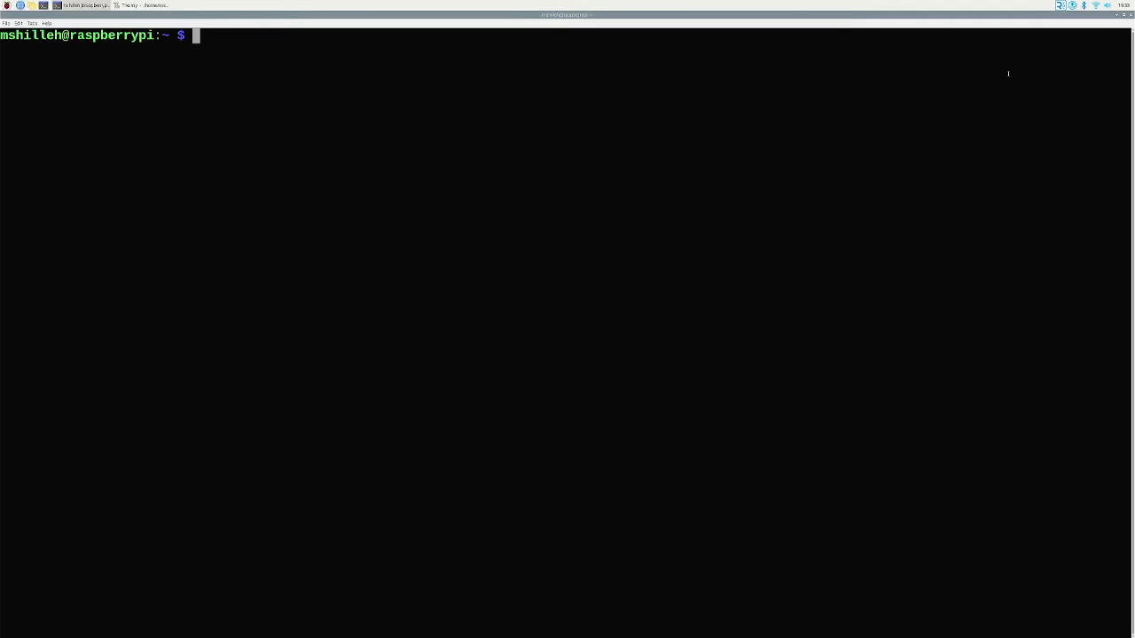
Install smbus2, RPI.BME280 and matplotlib with pip in LXTerminal.
{"action": "type", "text": "pip install smbus2 RPI.BME280 matplotlib"}
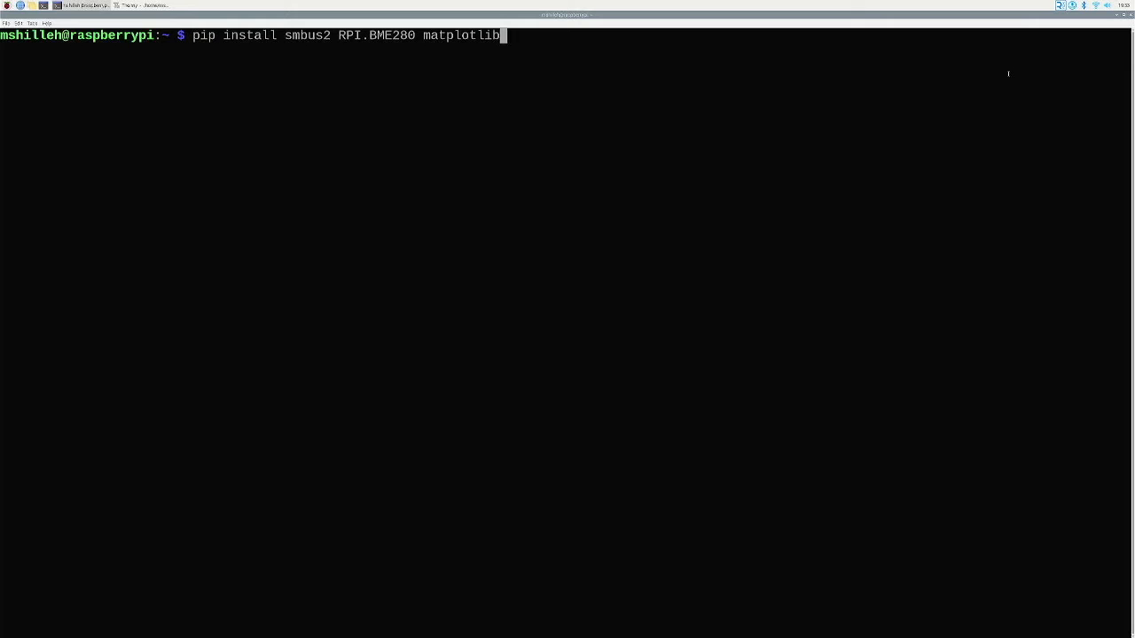
{"action": "key", "text": "Return"}
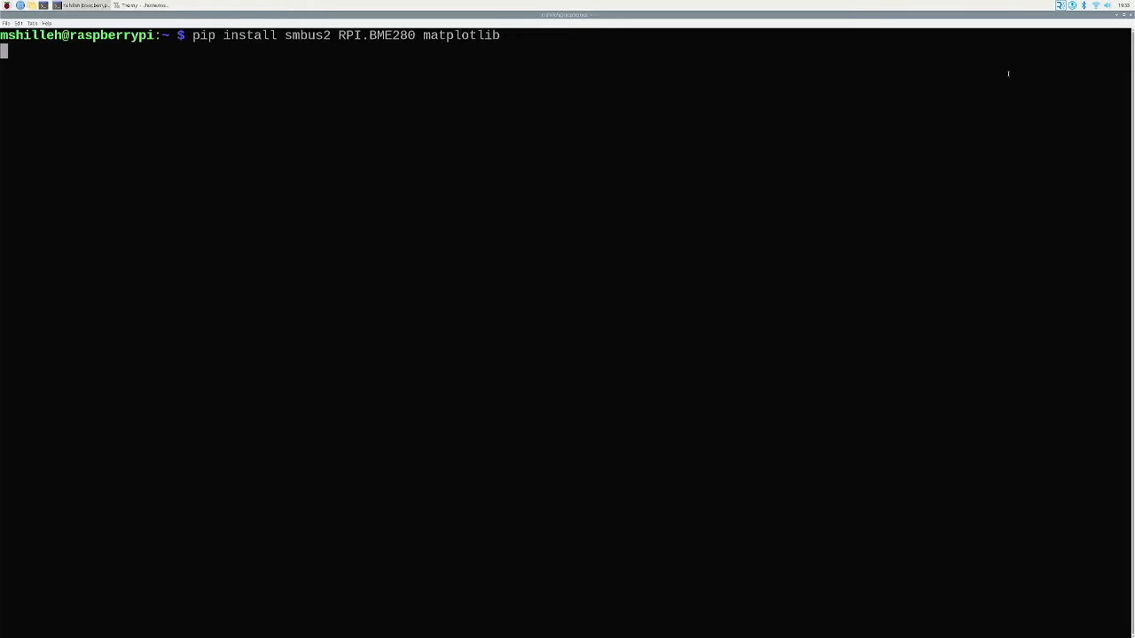
{"action": "key", "text": "Return"}
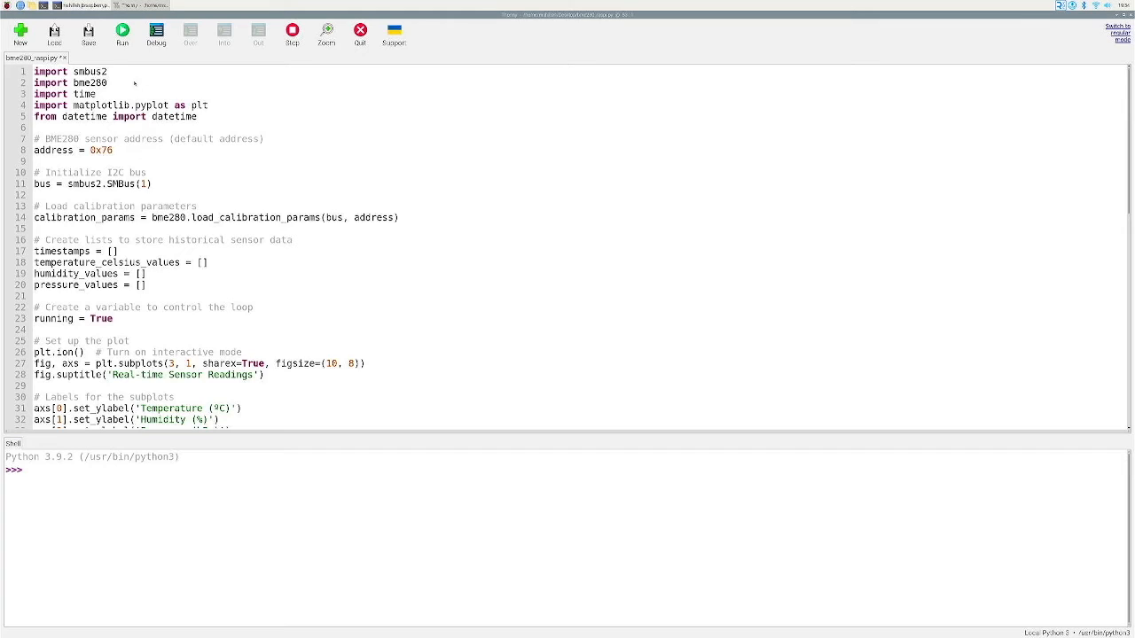
{"action": "mouse_move", "coordinate": [129, 82]}
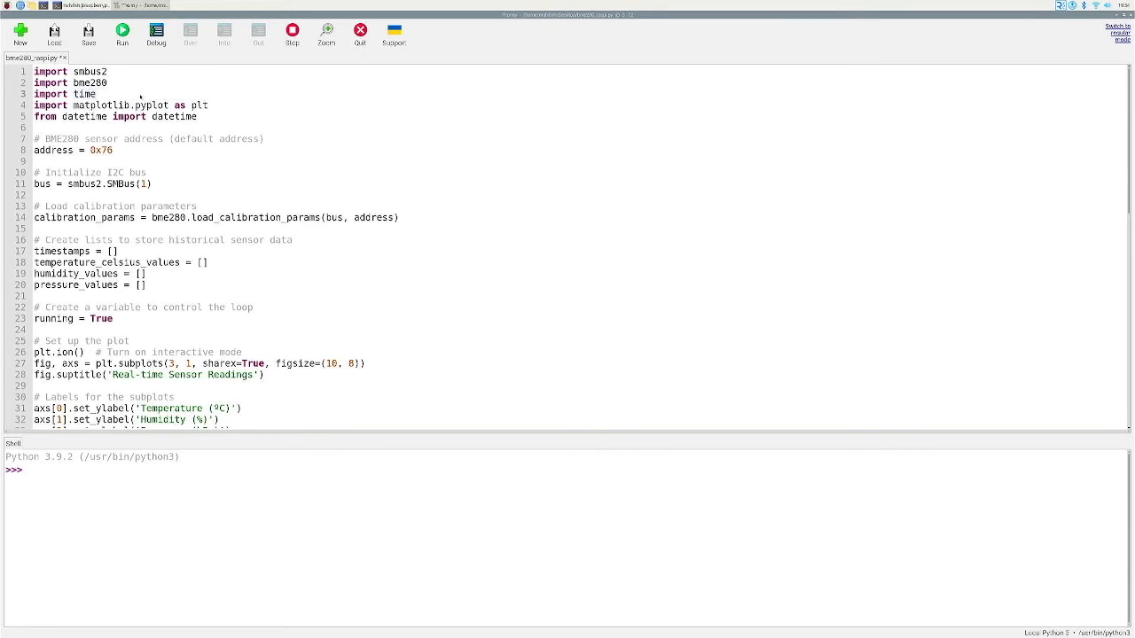
{"action": "mouse_move", "coordinate": [142, 64]}
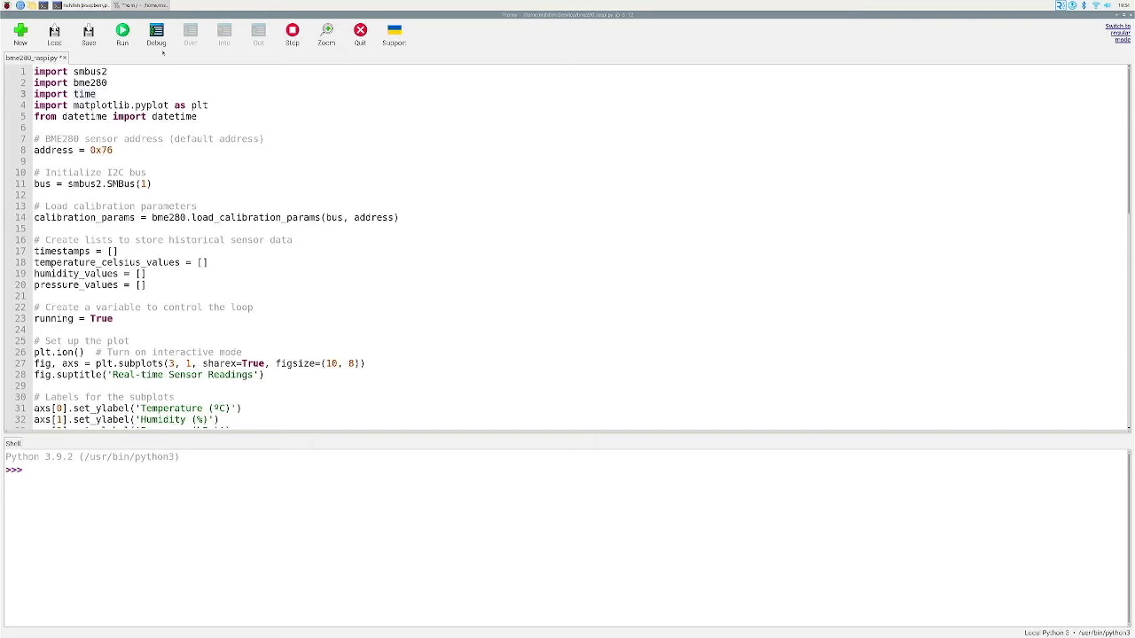
Bring up bme280_raspi.py in Thonny to review its imports, 0x76 address and plot setup.
{"action": "left_click", "coordinate": [96, 94]}
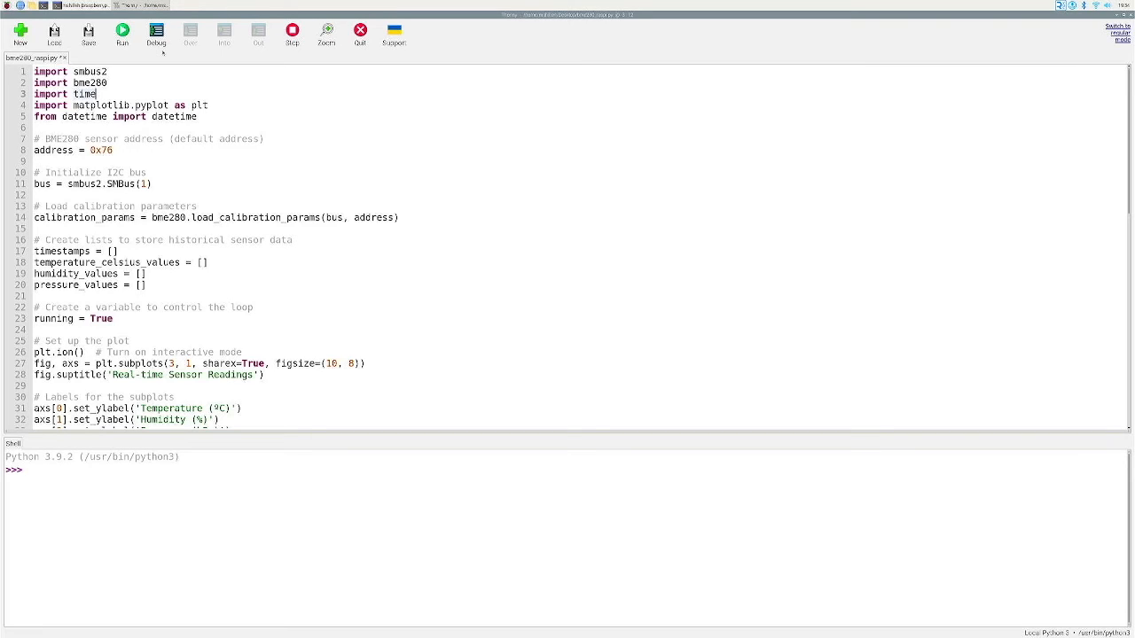
{"action": "mouse_move", "coordinate": [234, 183]}
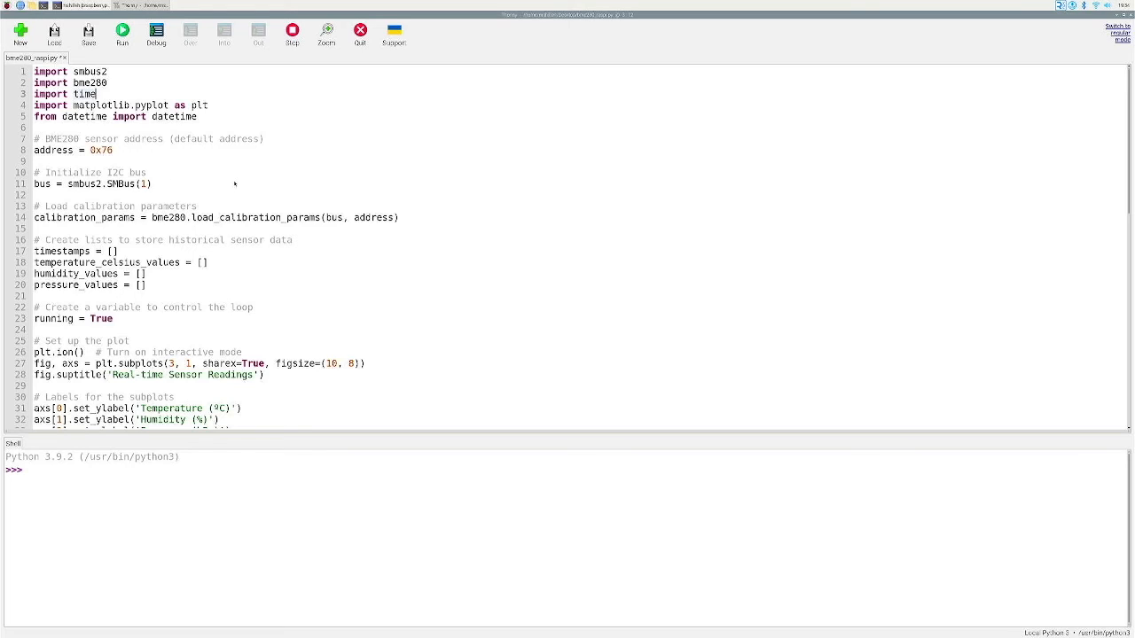
{"action": "mouse_move", "coordinate": [229, 191]}
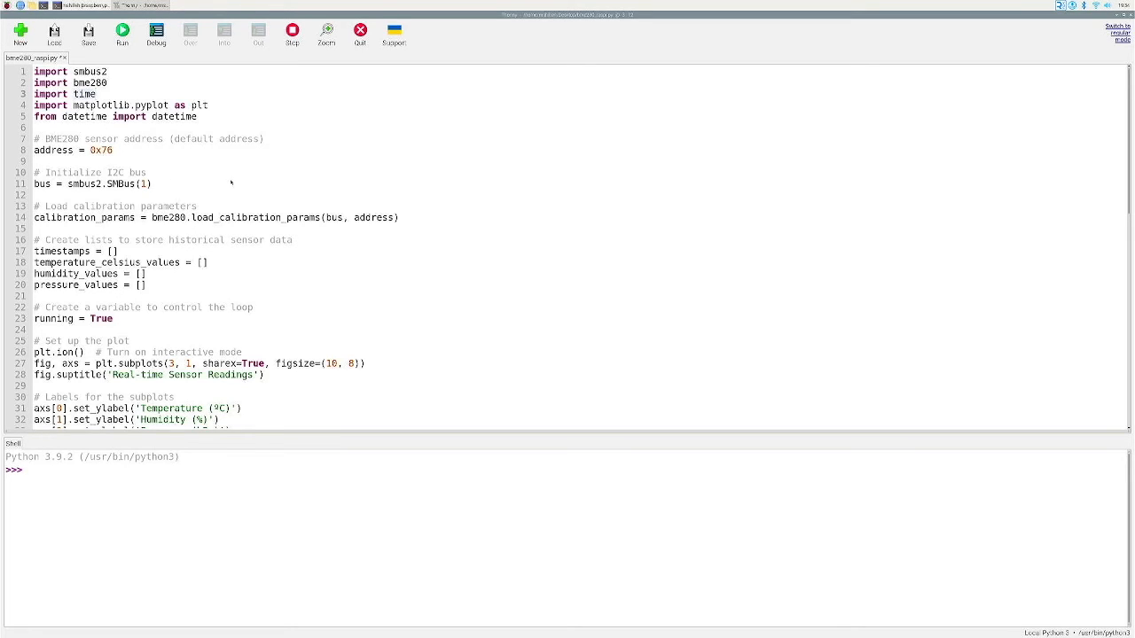
{"action": "left_click", "coordinate": [96, 94]}
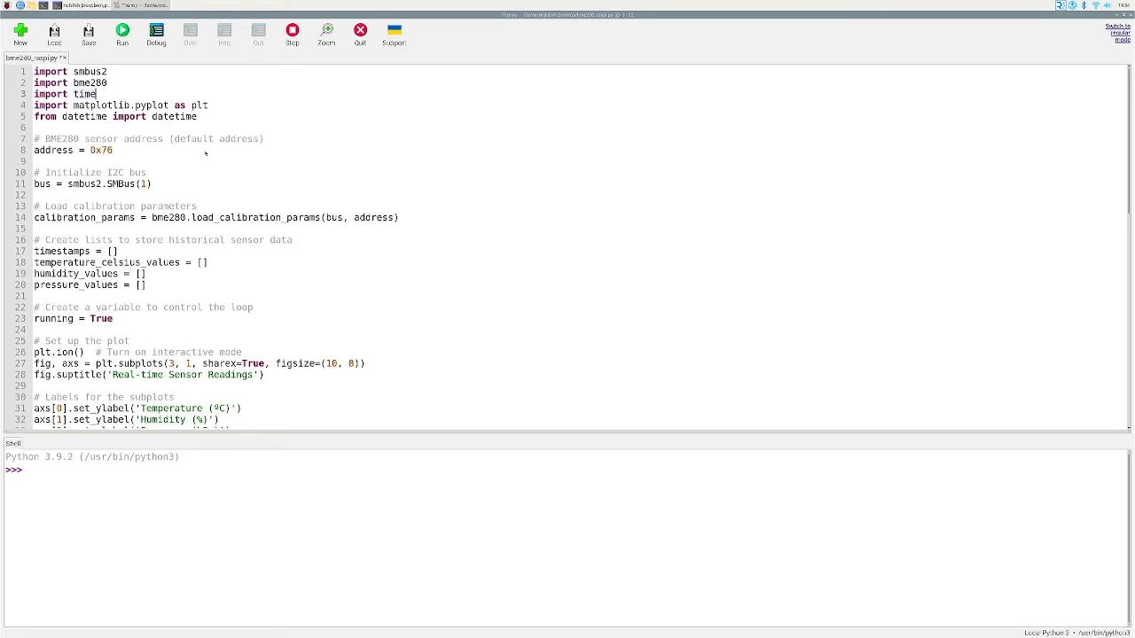
{"action": "mouse_move", "coordinate": [171, 149]}
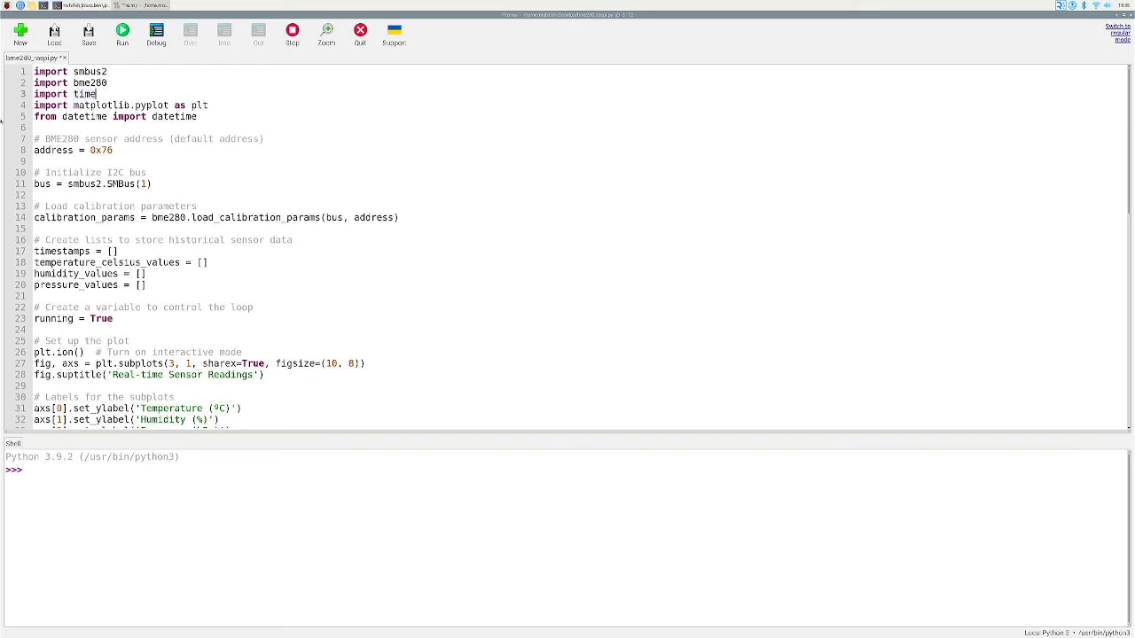
{"action": "mouse_move", "coordinate": [319, 284]}
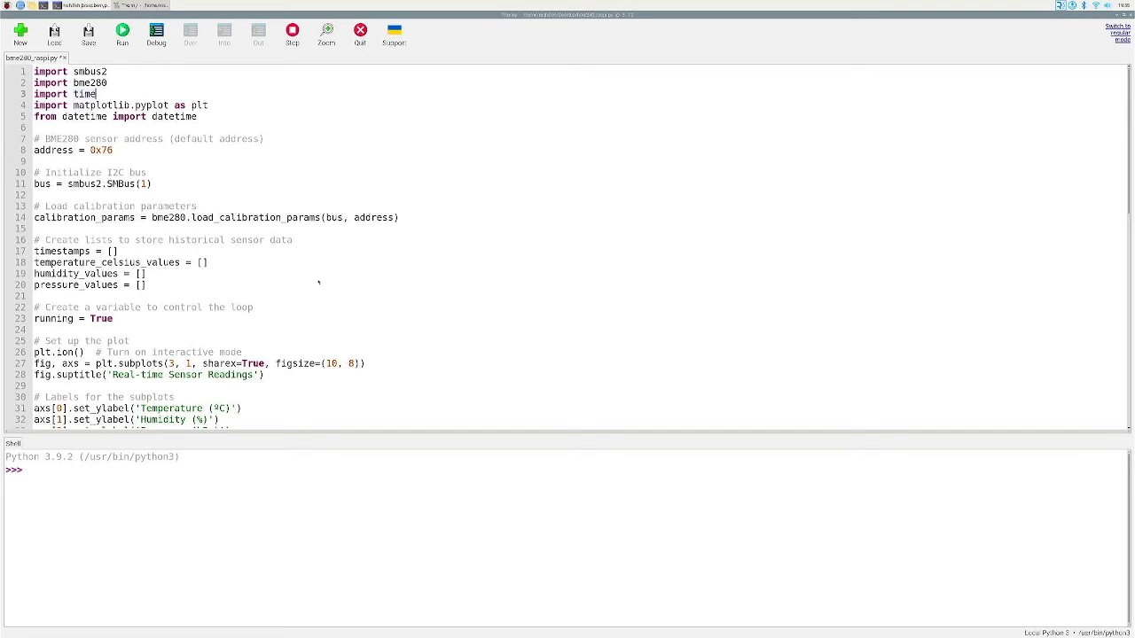
{"action": "scroll", "scroll_direction": "down", "scroll_amount": 3}
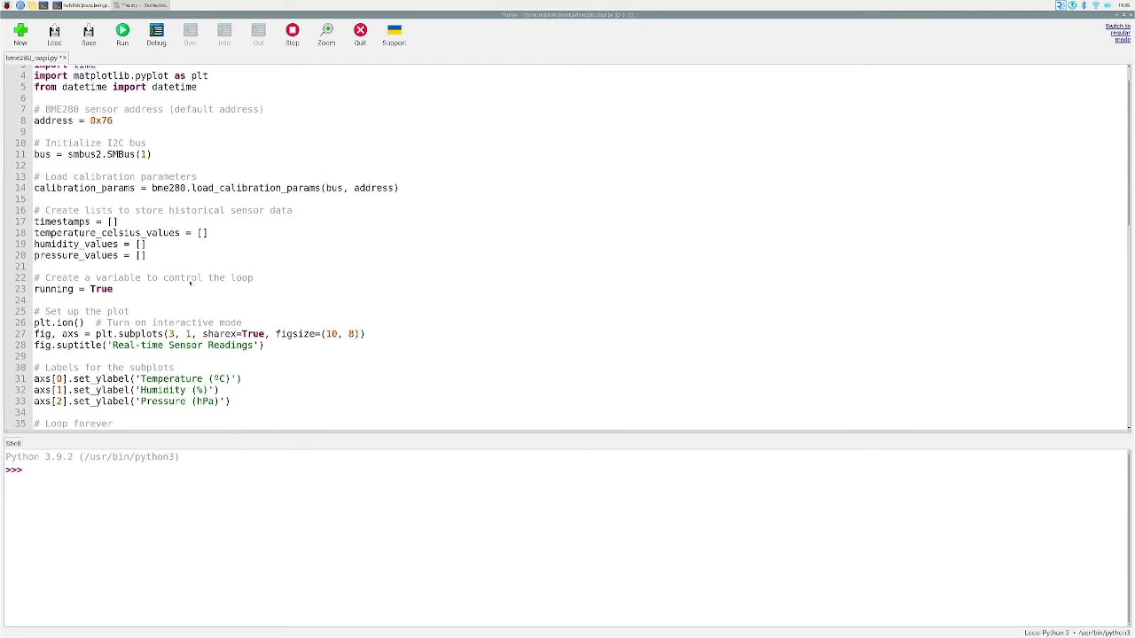
{"action": "scroll", "scroll_direction": "down", "scroll_amount": 3}
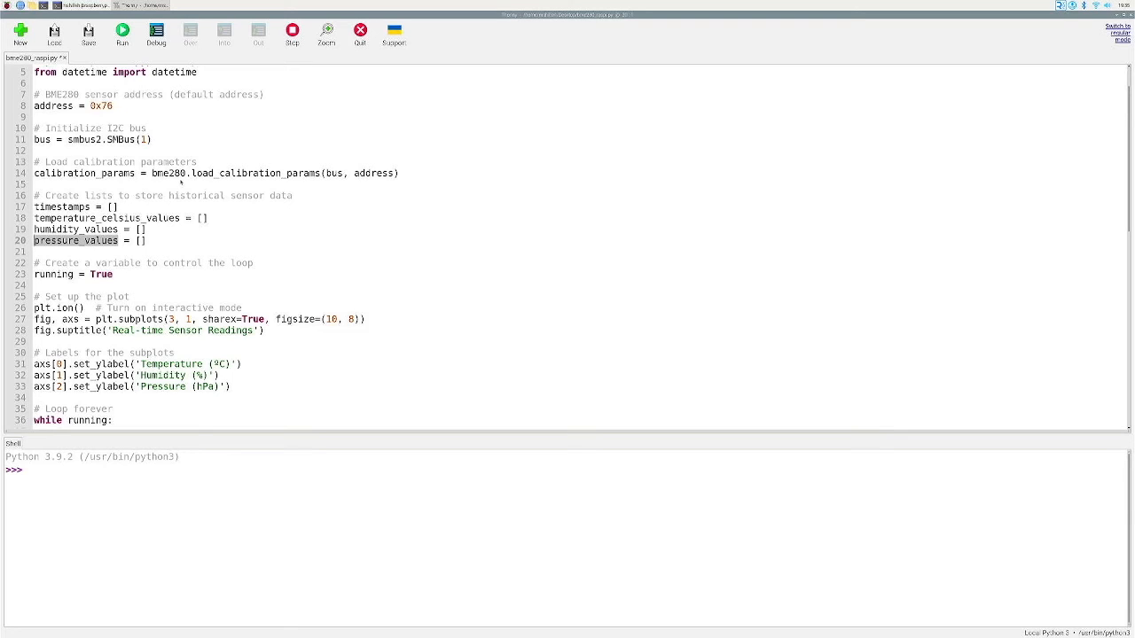
{"action": "scroll", "scroll_direction": "down", "scroll_amount": 3}
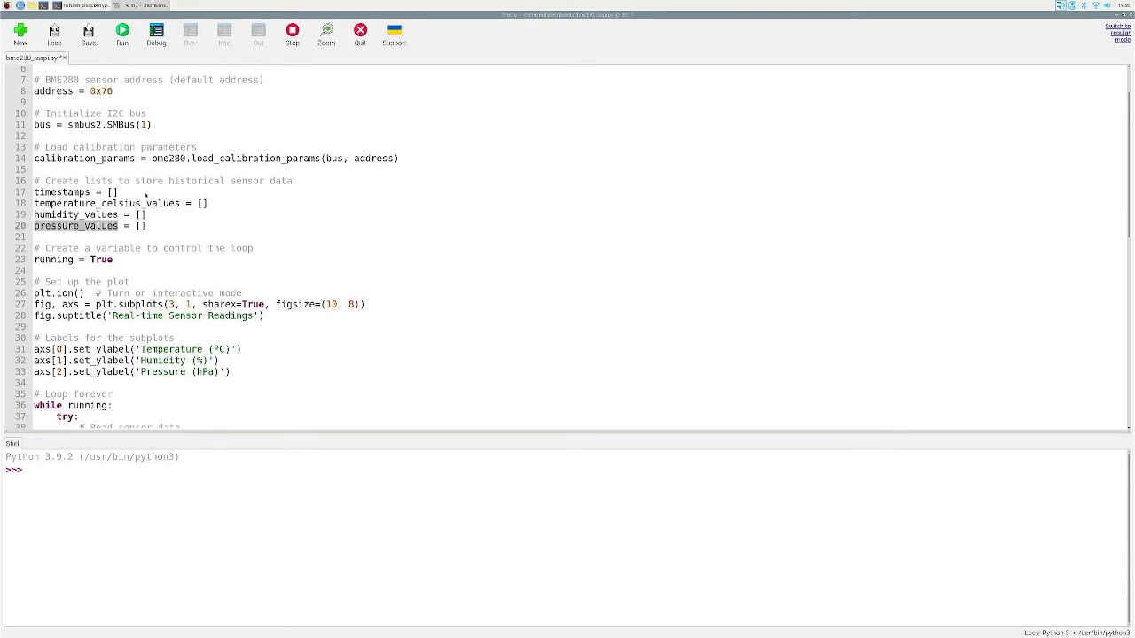
{"action": "scroll", "scroll_direction": "down", "scroll_amount": 3}
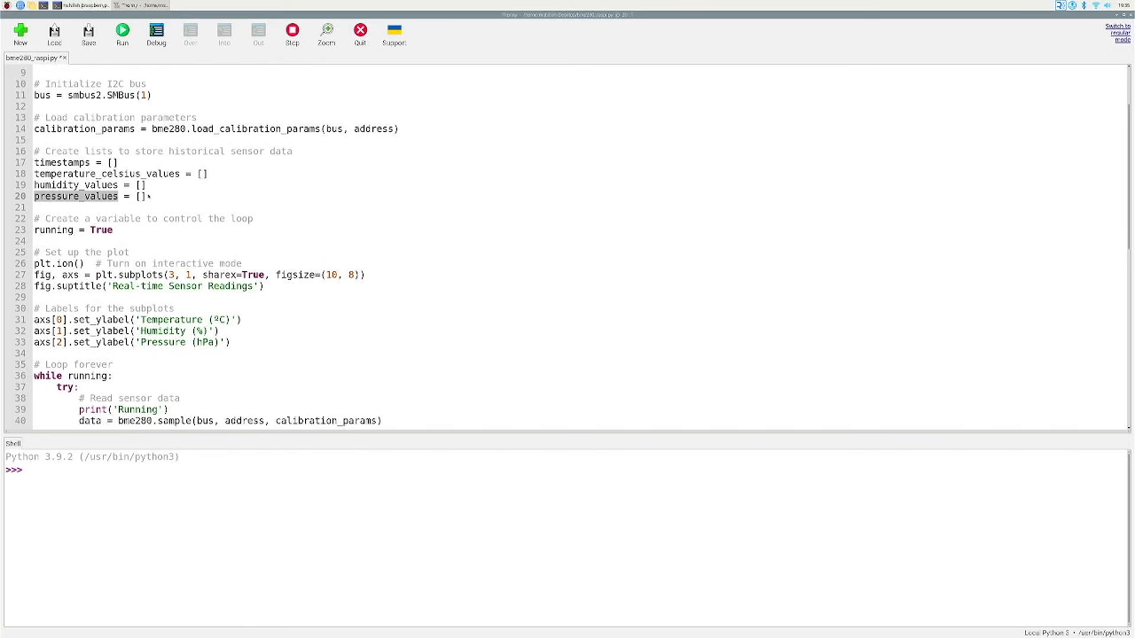
{"action": "scroll", "scroll_direction": "down", "scroll_amount": 3}
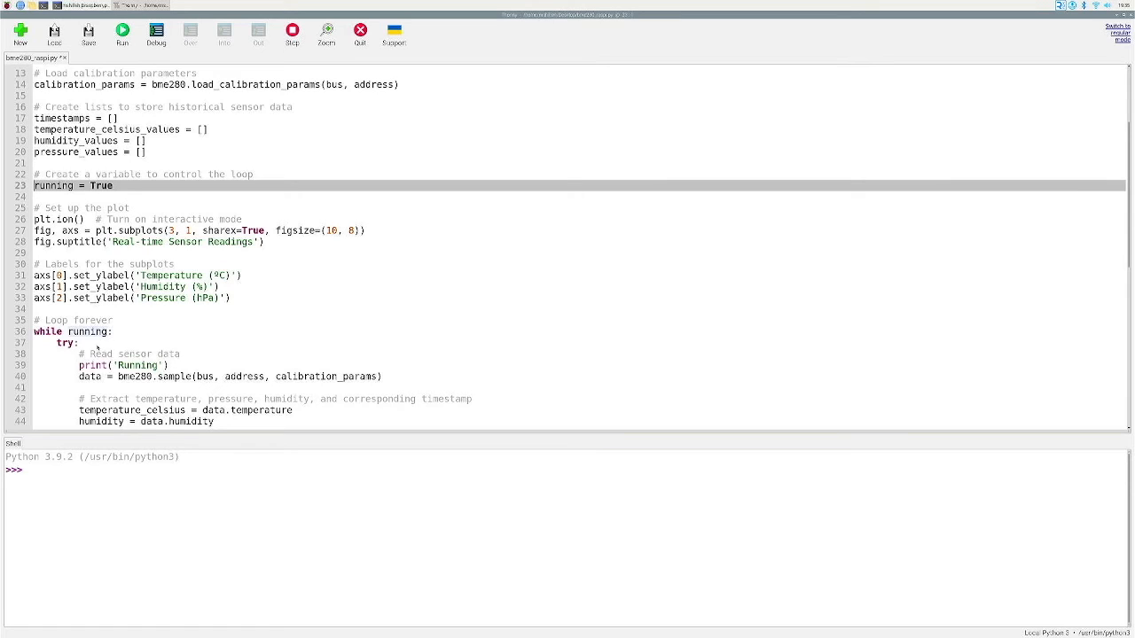
{"action": "left_click", "coordinate": [89, 331]}
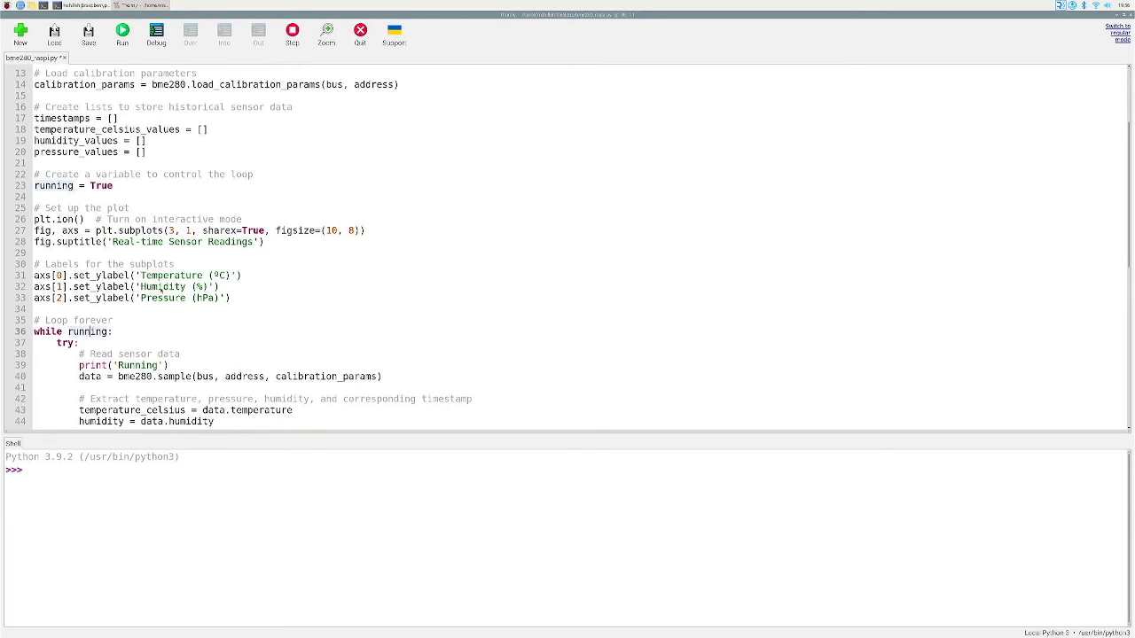
{"action": "scroll", "scroll_direction": "down", "scroll_amount": 3}
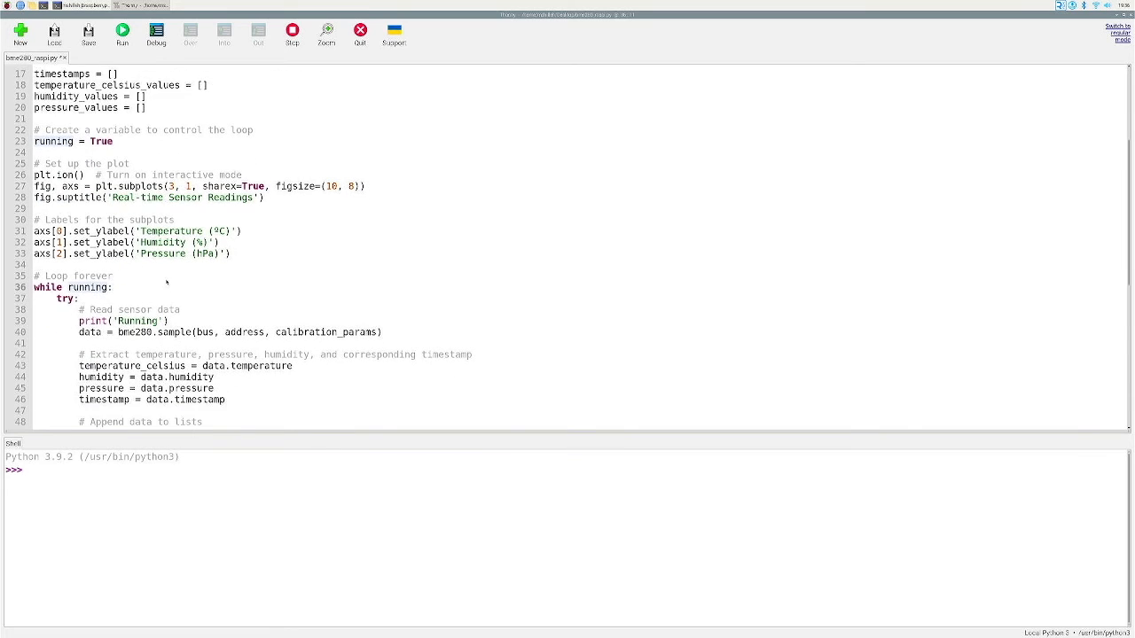
{"action": "scroll", "scroll_direction": "down", "scroll_amount": 3}
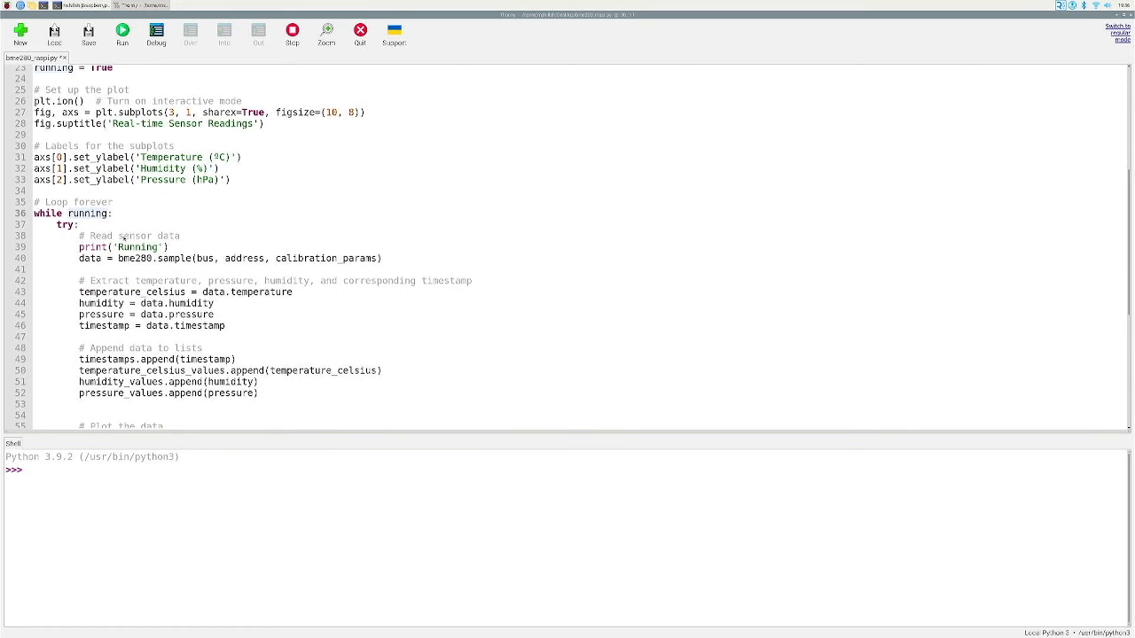
{"action": "scroll", "scroll_direction": "down", "scroll_amount": 3}
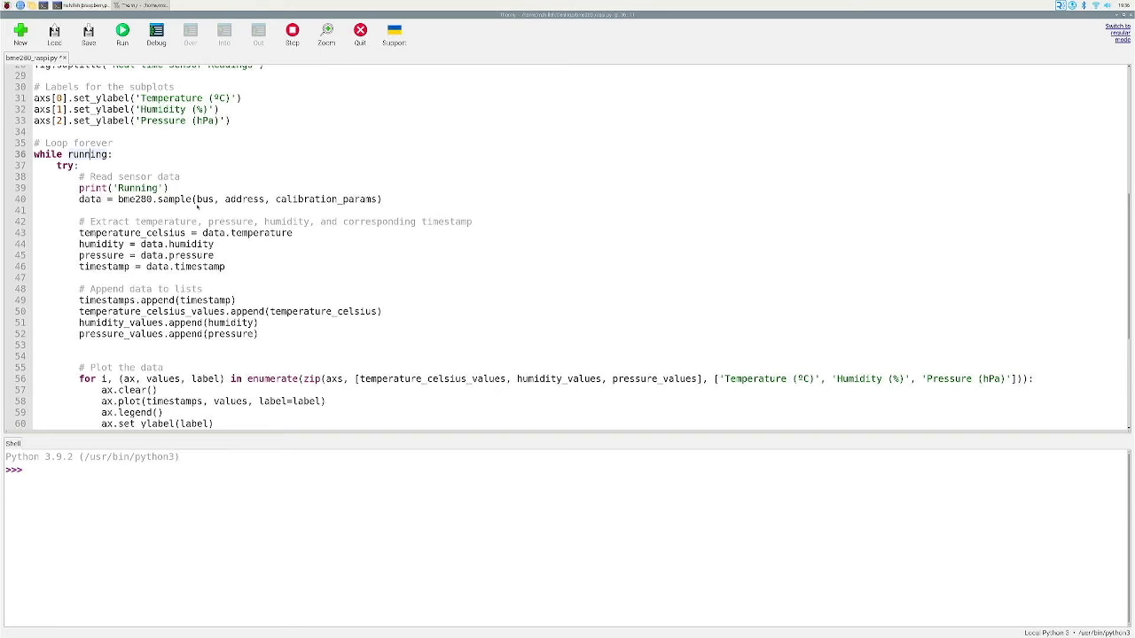
{"action": "mouse_move", "coordinate": [288, 205]}
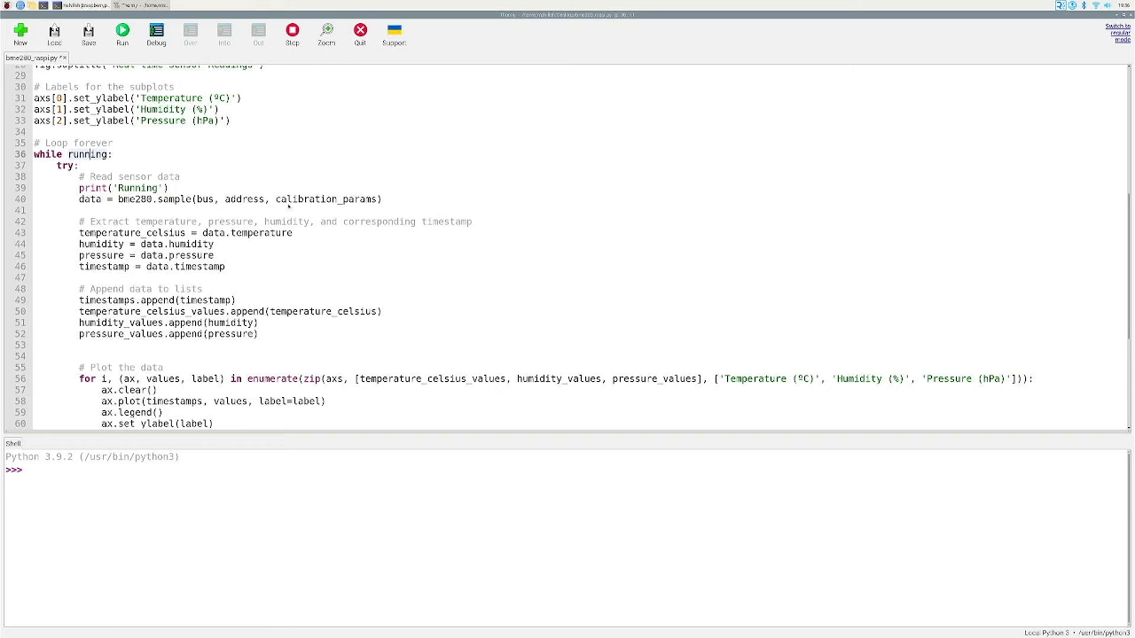
{"action": "scroll", "scroll_direction": "down", "scroll_amount": 3}
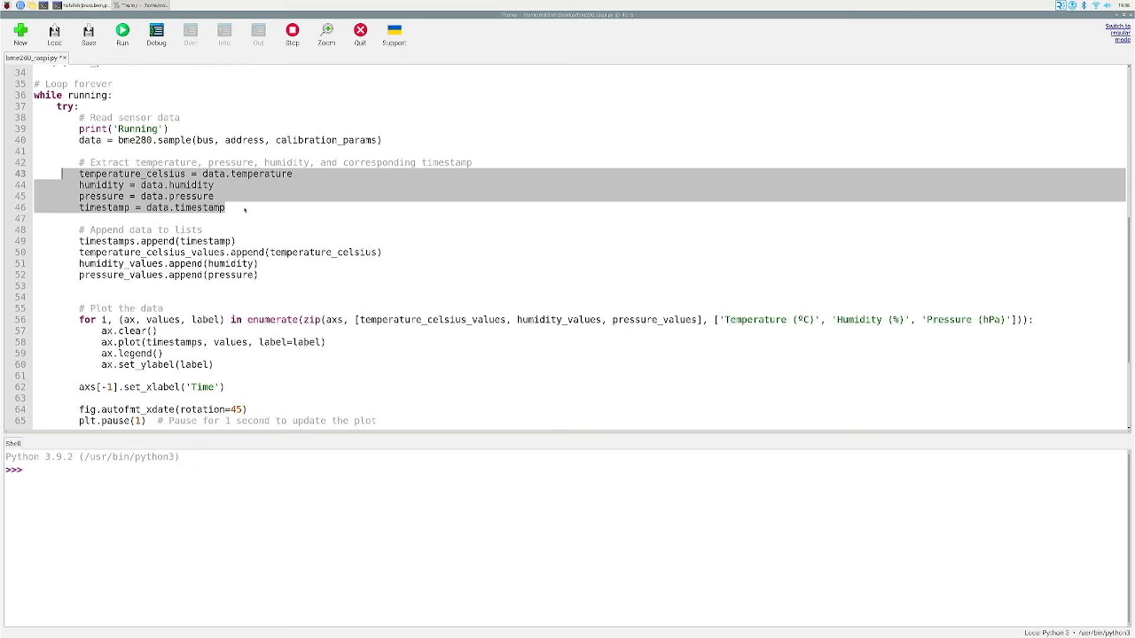
{"action": "scroll", "scroll_direction": "down", "scroll_amount": 3}
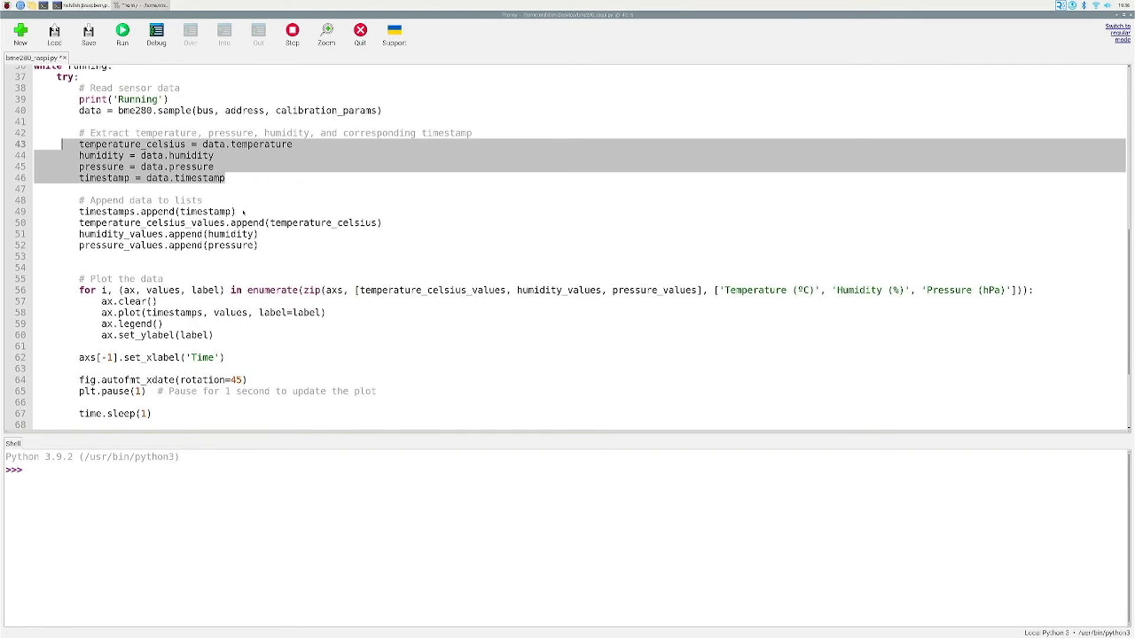
{"action": "scroll", "scroll_direction": "down", "scroll_amount": 3}
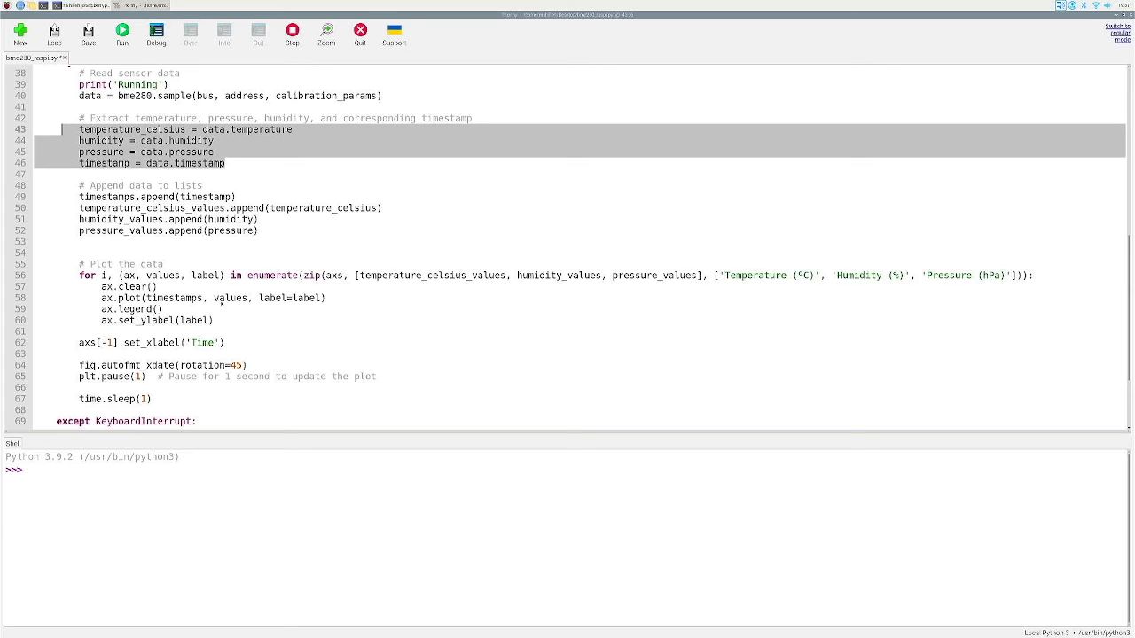
{"action": "mouse_move", "coordinate": [191, 284]}
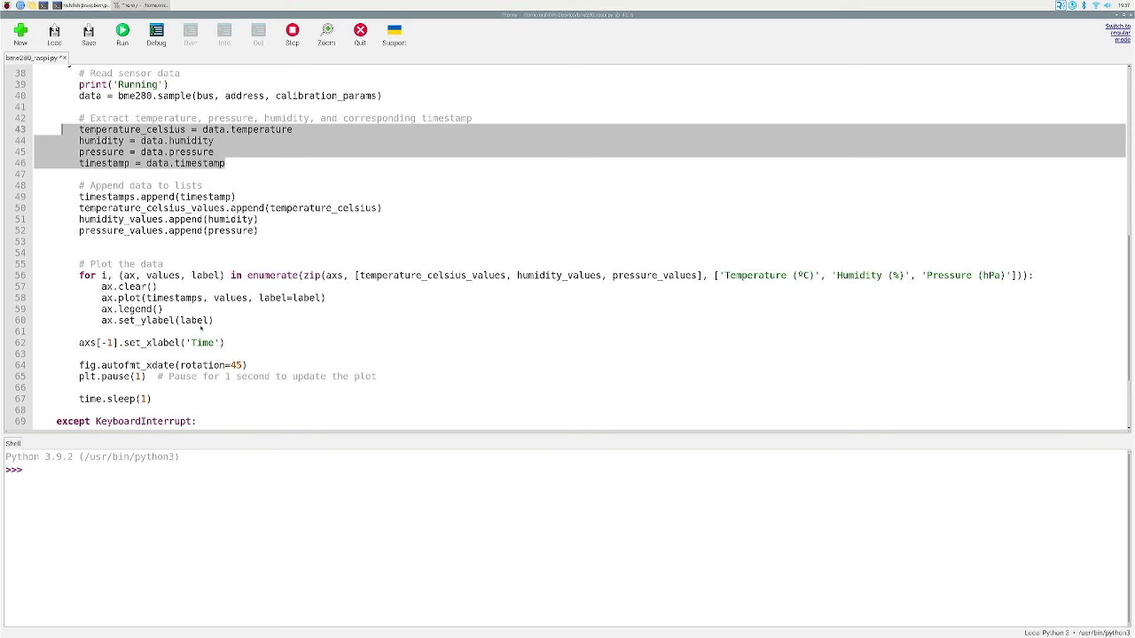
{"action": "mouse_move", "coordinate": [192, 385]}
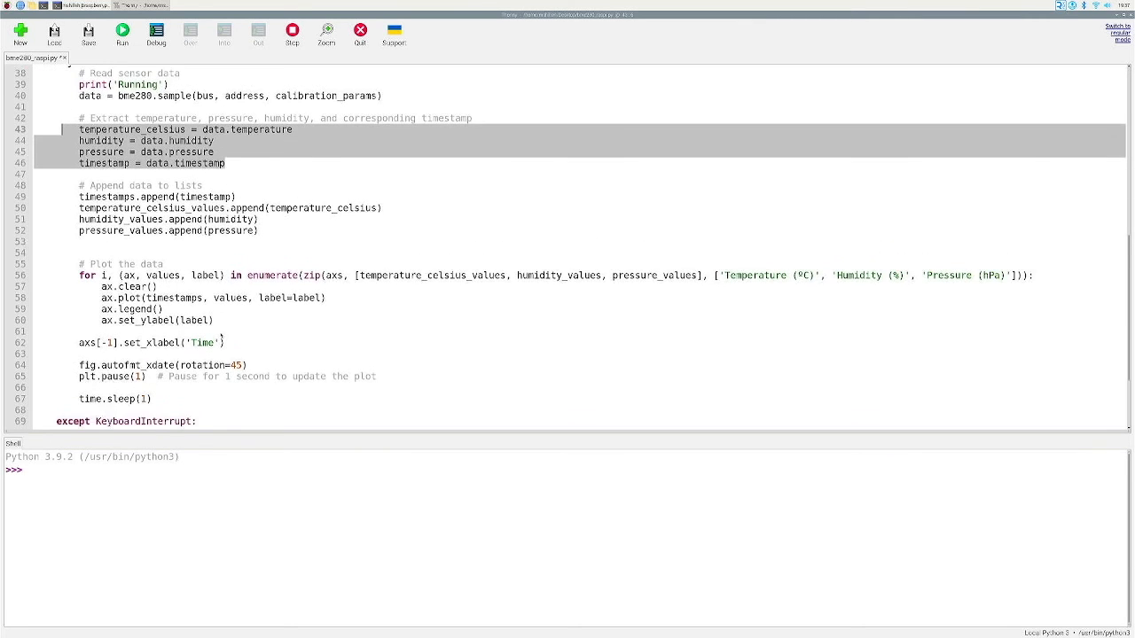
Run bme280_raspi.py from Thonny's toolbar so the shell prints 'Running'.
{"action": "scroll", "scroll_direction": "down", "scroll_amount": 3}
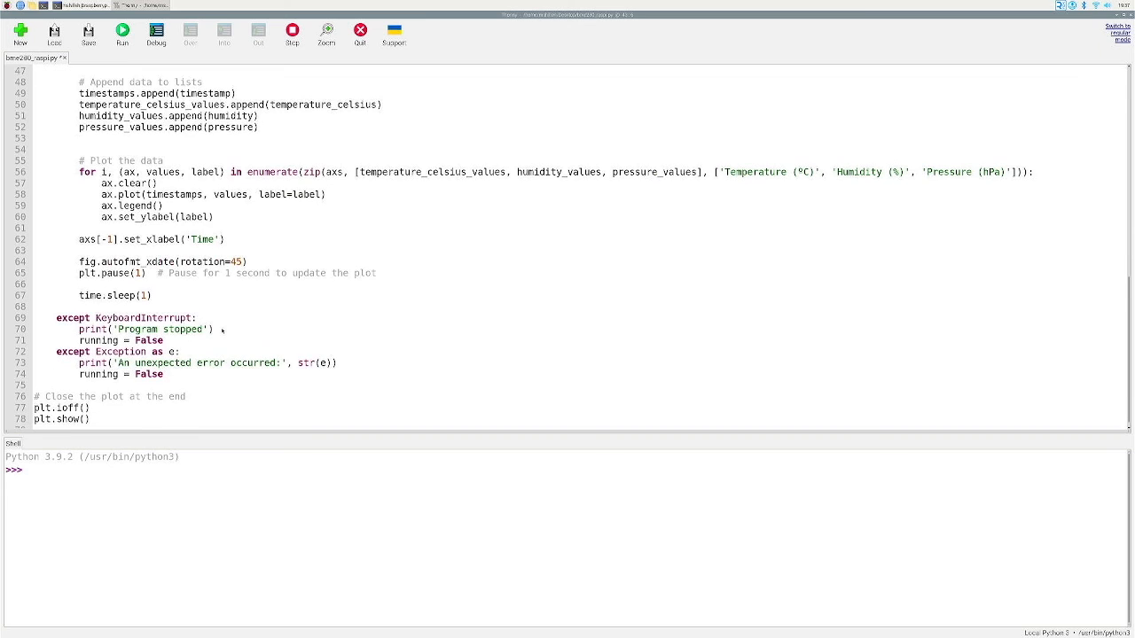
{"action": "scroll", "scroll_direction": "up", "scroll_amount": 3}
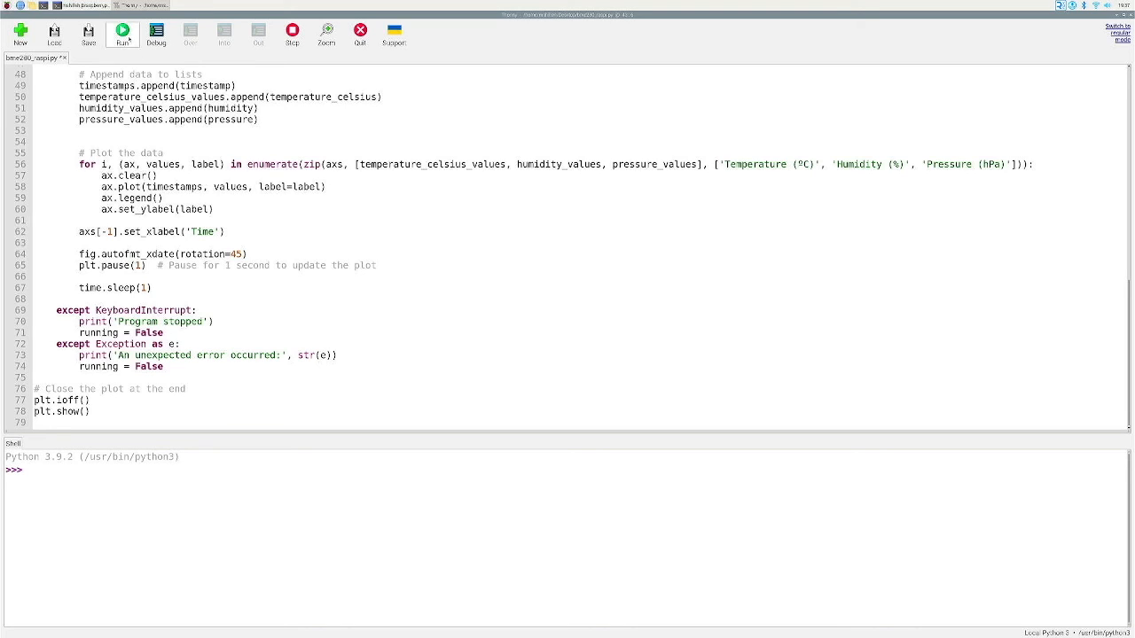
{"action": "left_click", "coordinate": [122, 33]}
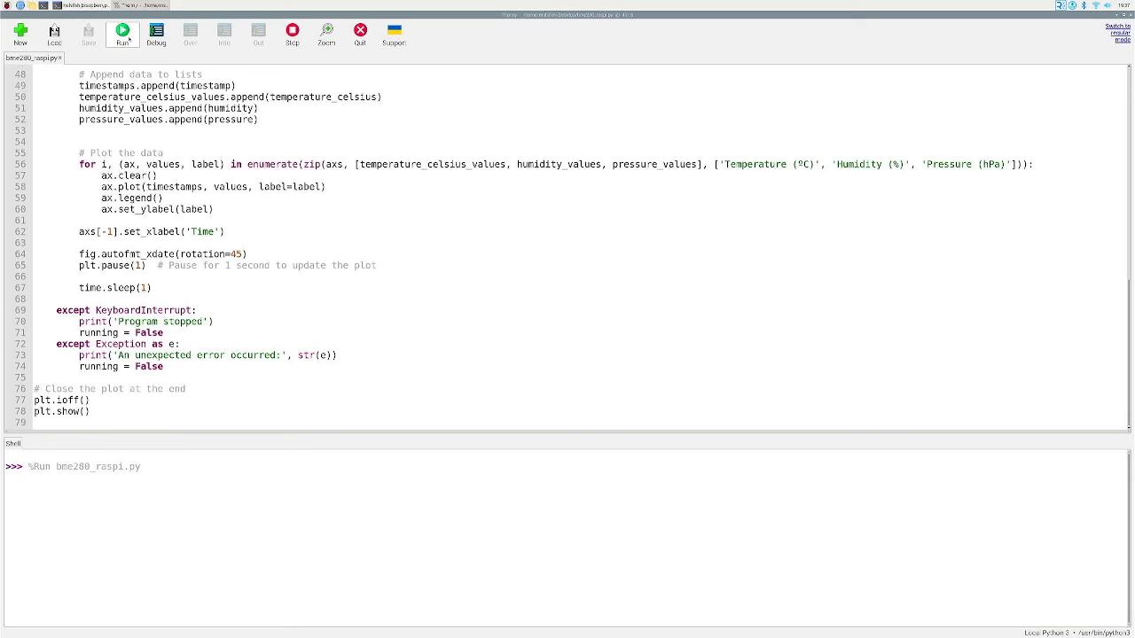
{"action": "left_click", "coordinate": [123, 33]}
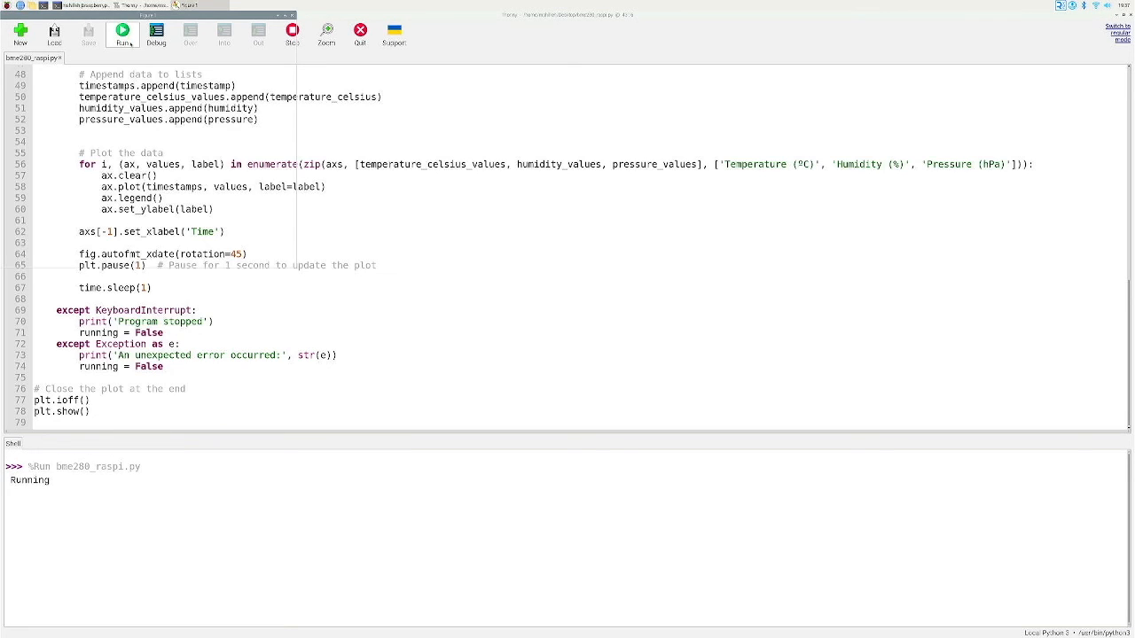